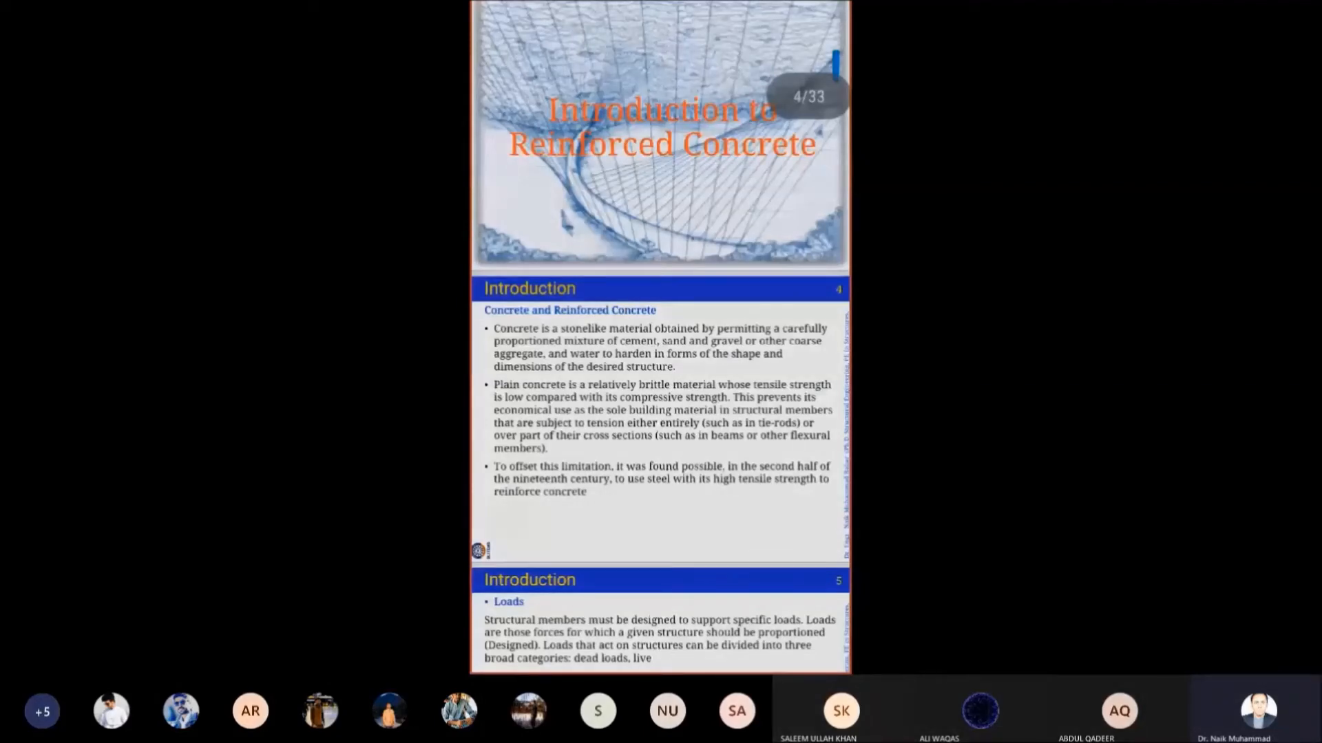
scroll(down, 3)
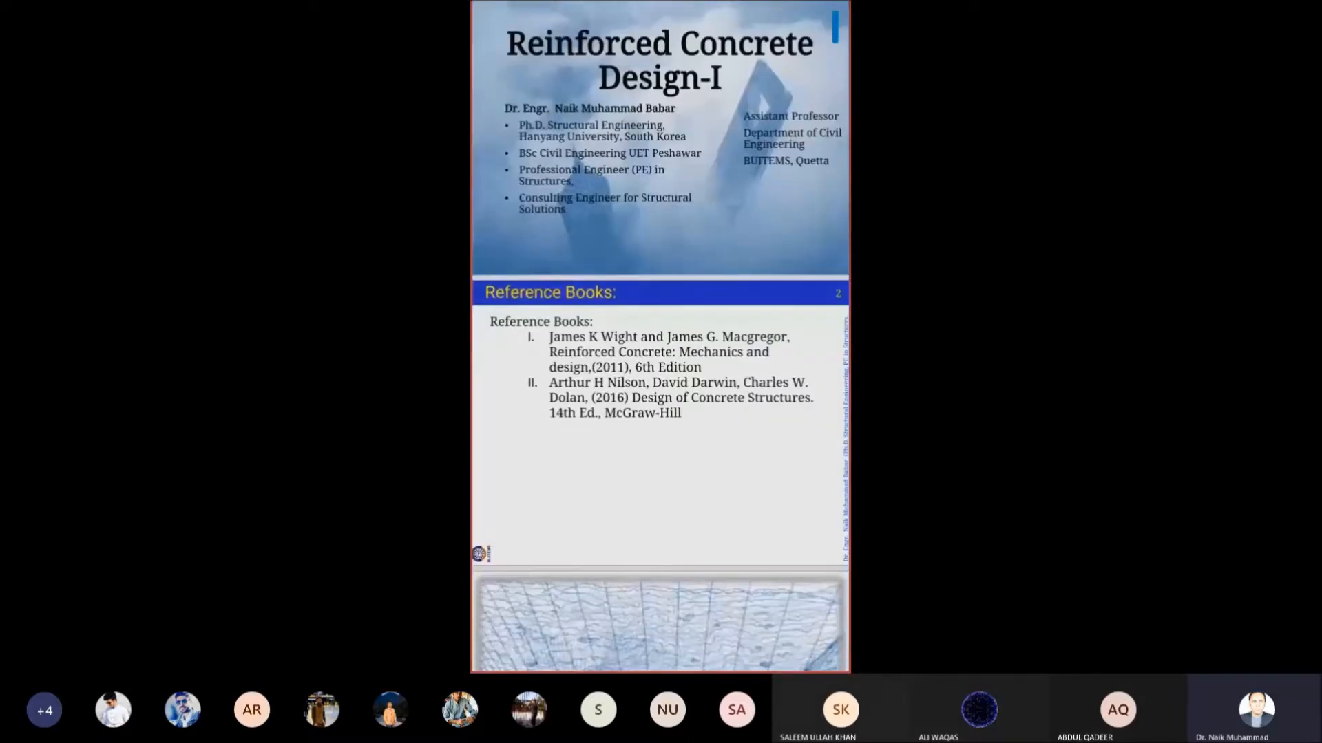
scroll(down, 3)
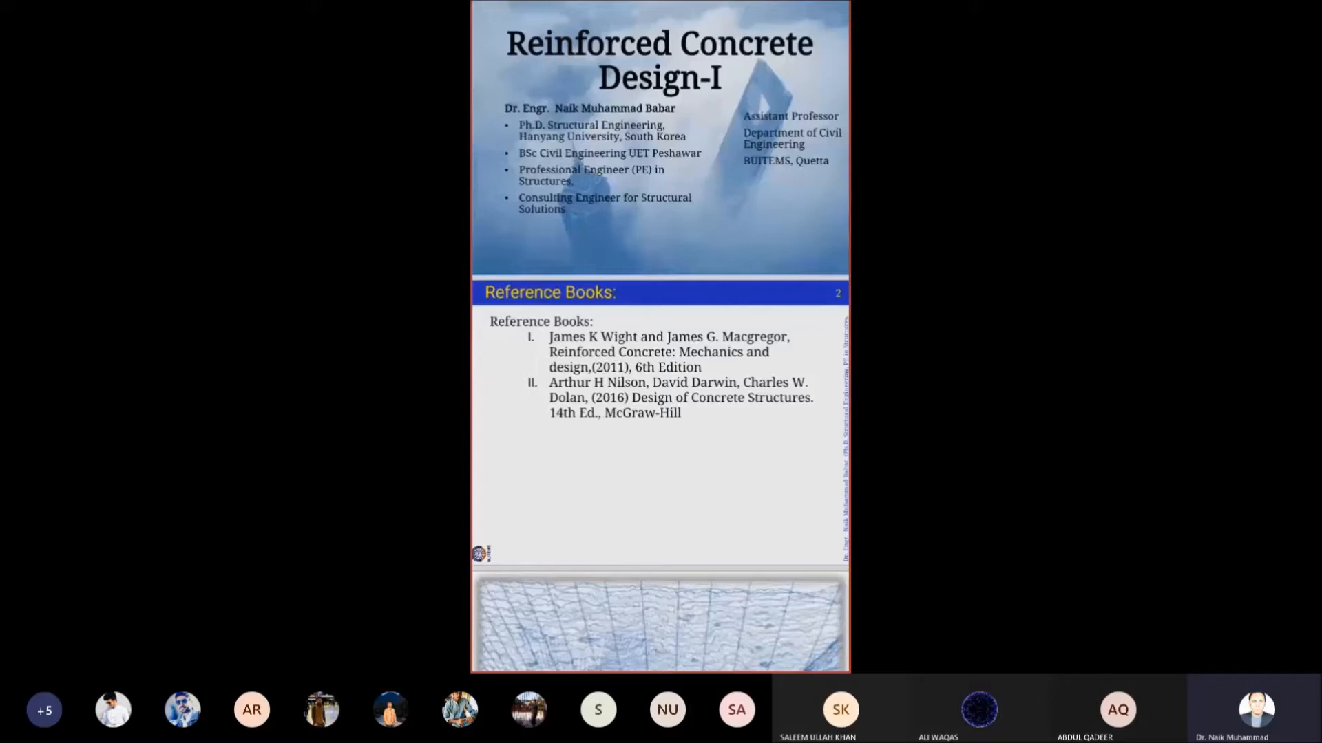
scroll(down, 3)
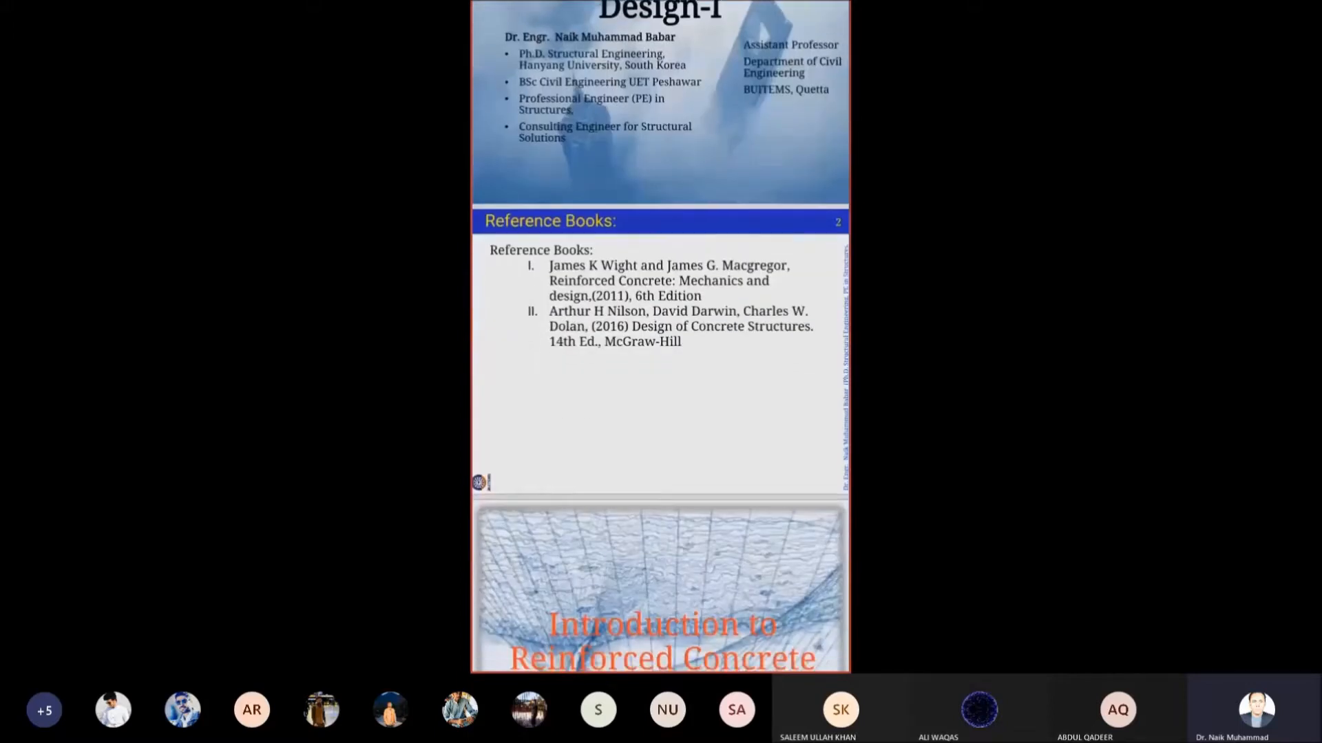
scroll(up, 3)
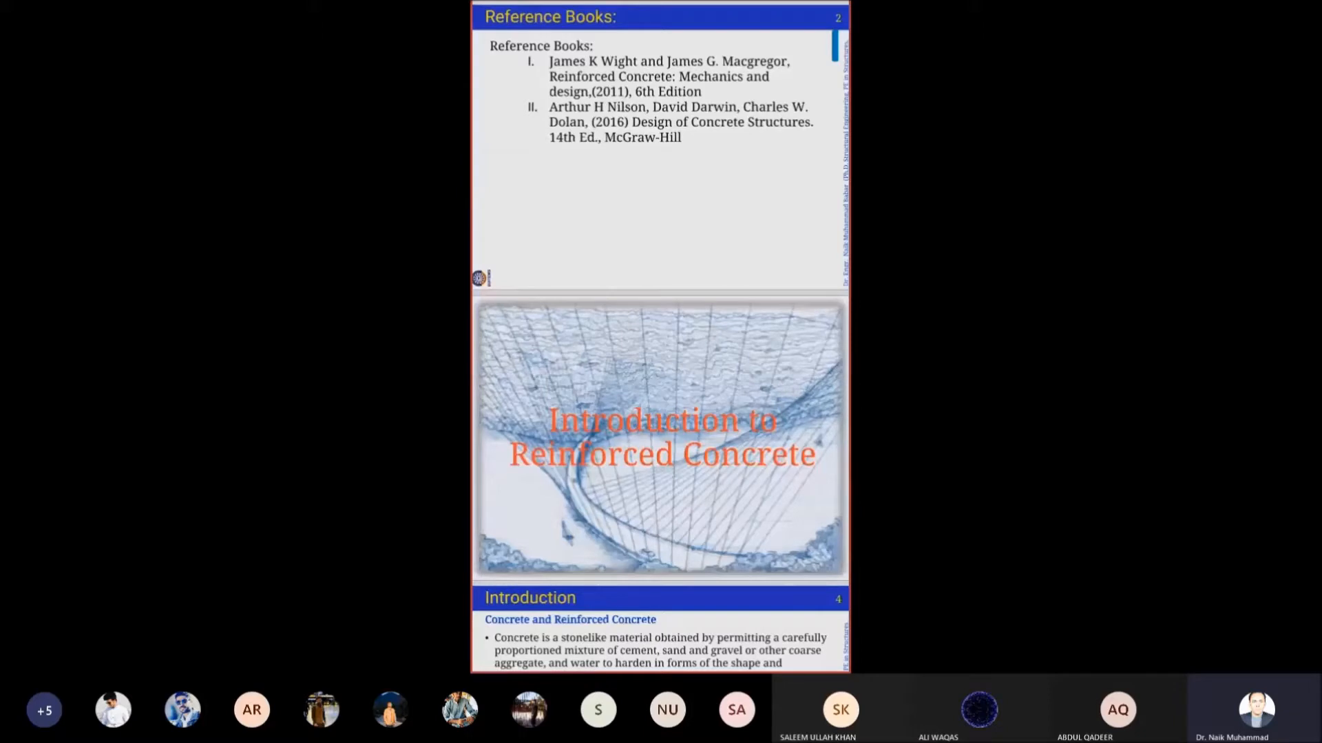
scroll(down, 3)
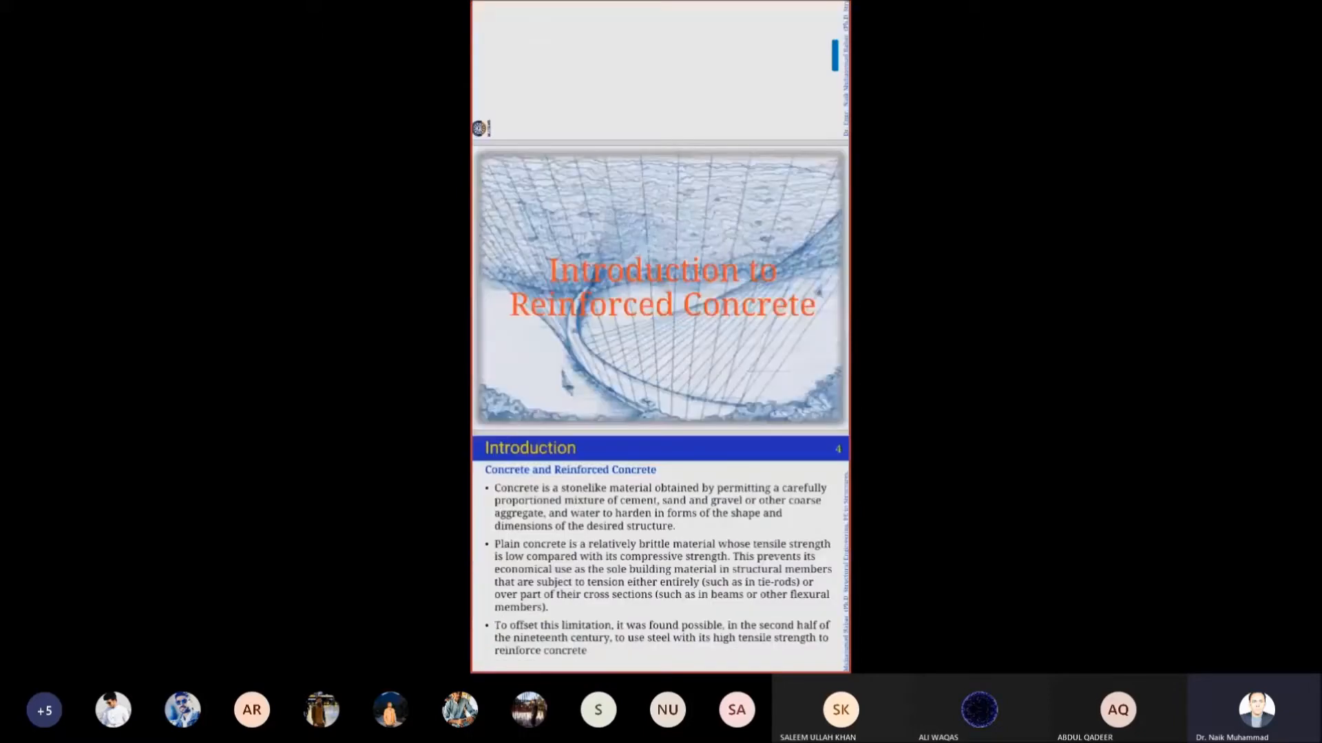
scroll(down, 3)
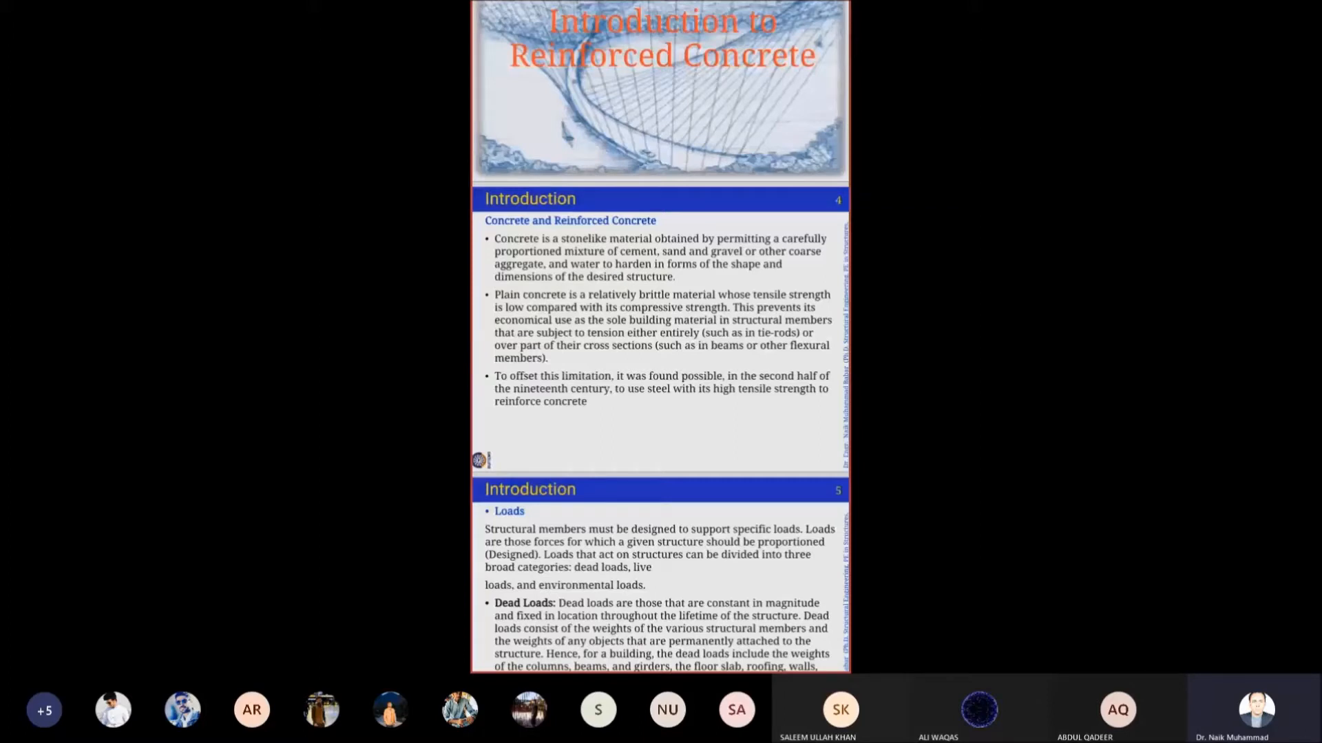
scroll(down, 3)
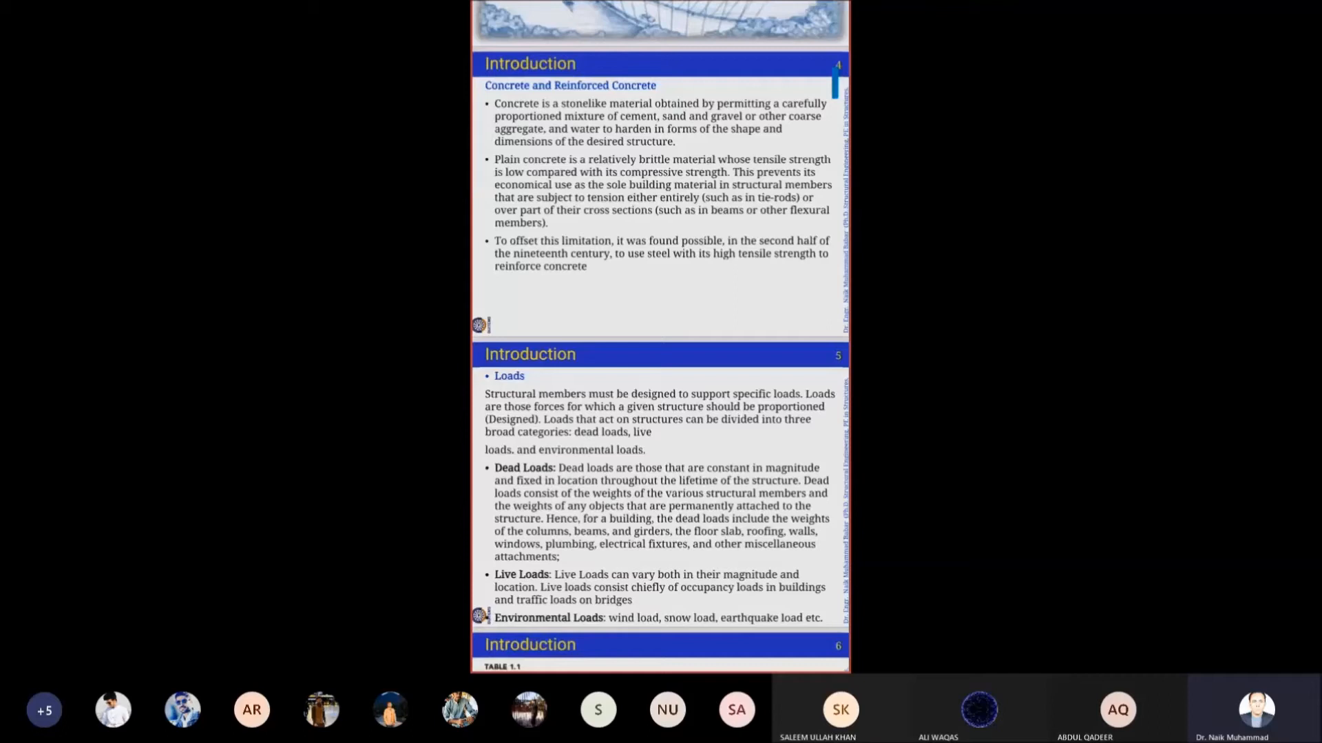
scroll(down, 3)
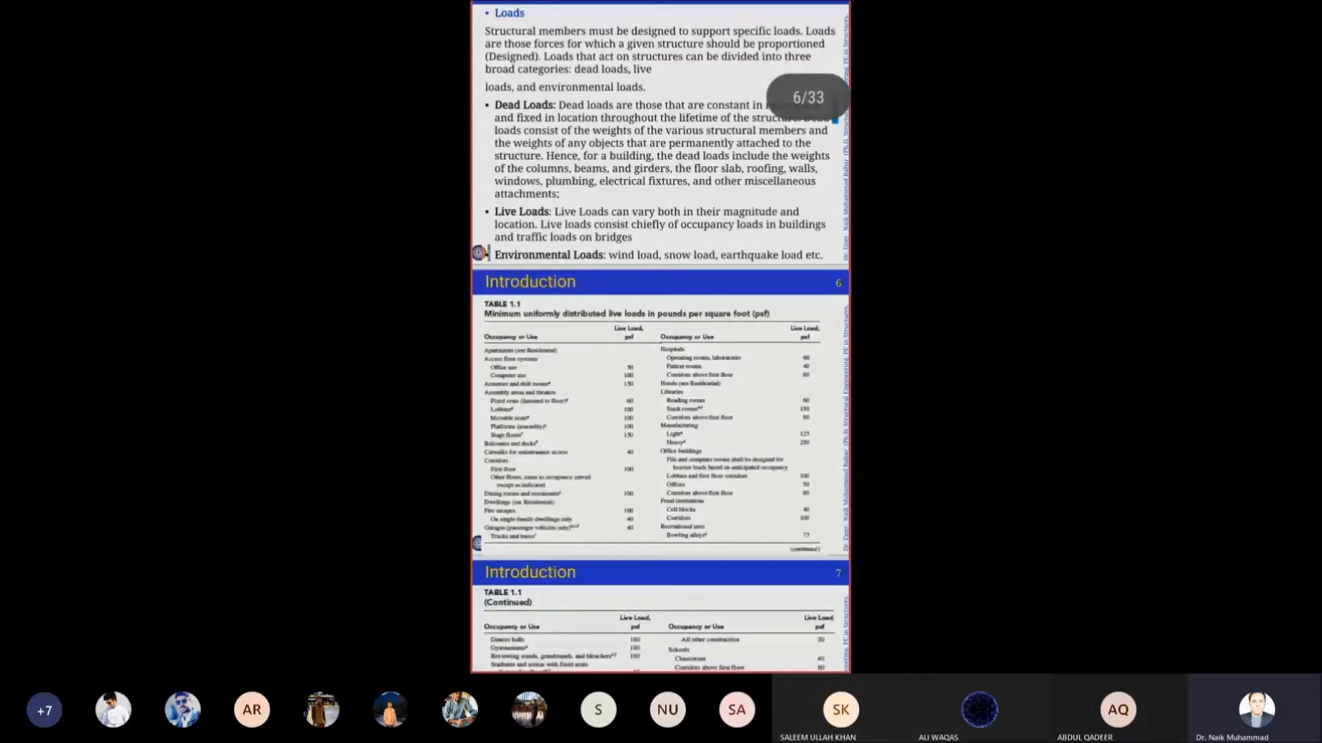
scroll(up, 3)
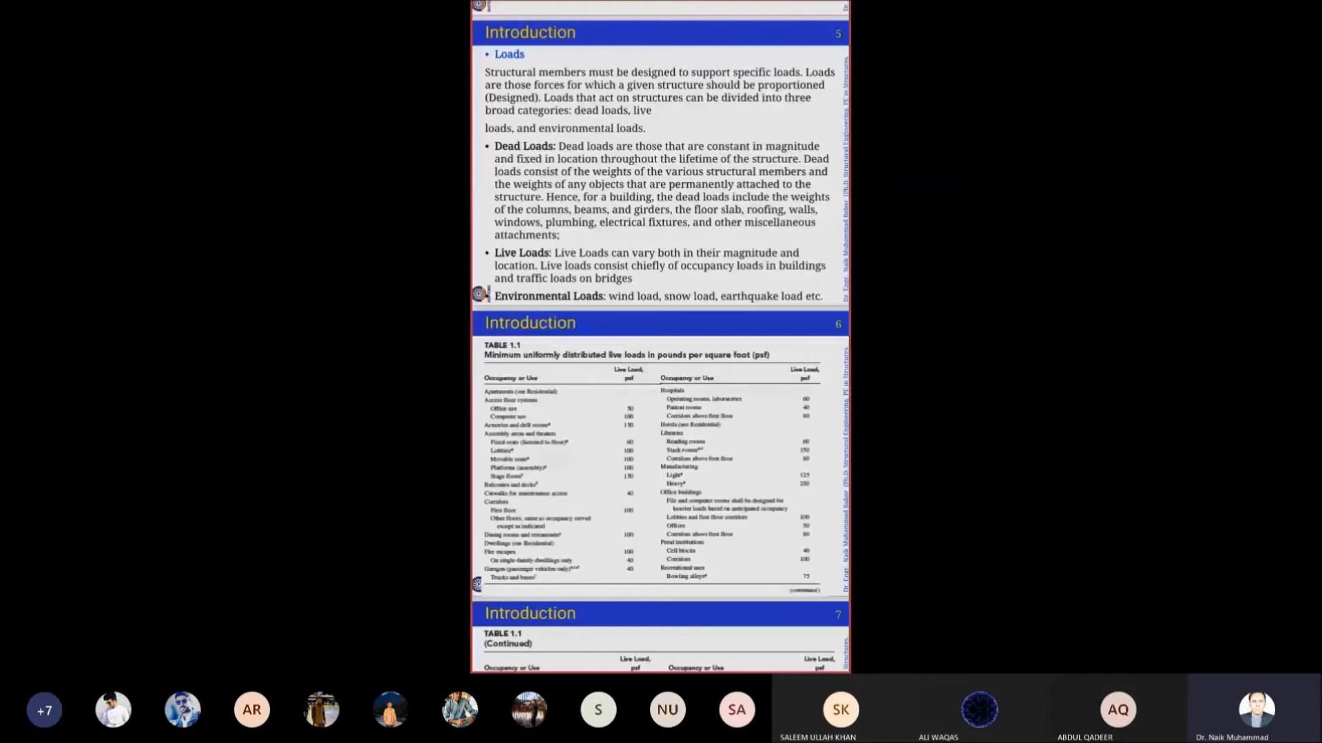
scroll(up, 3)
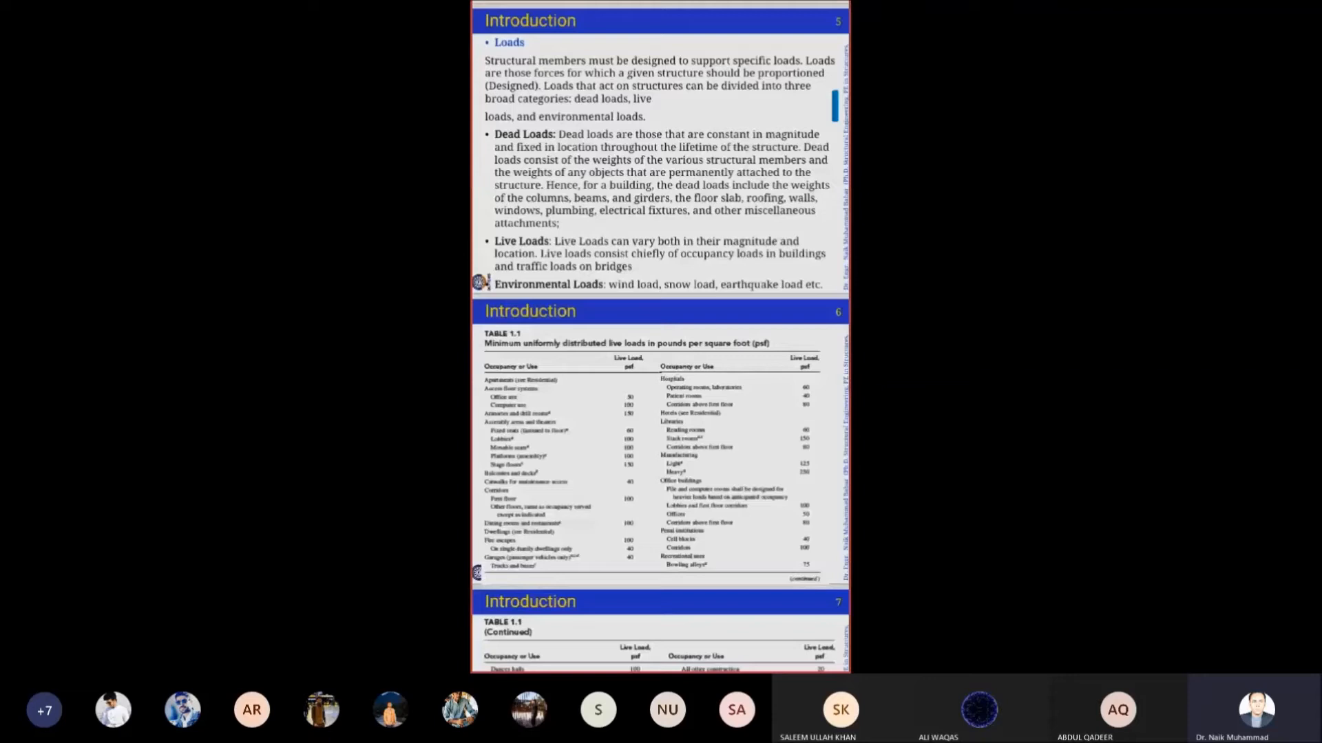
scroll(up, 3)
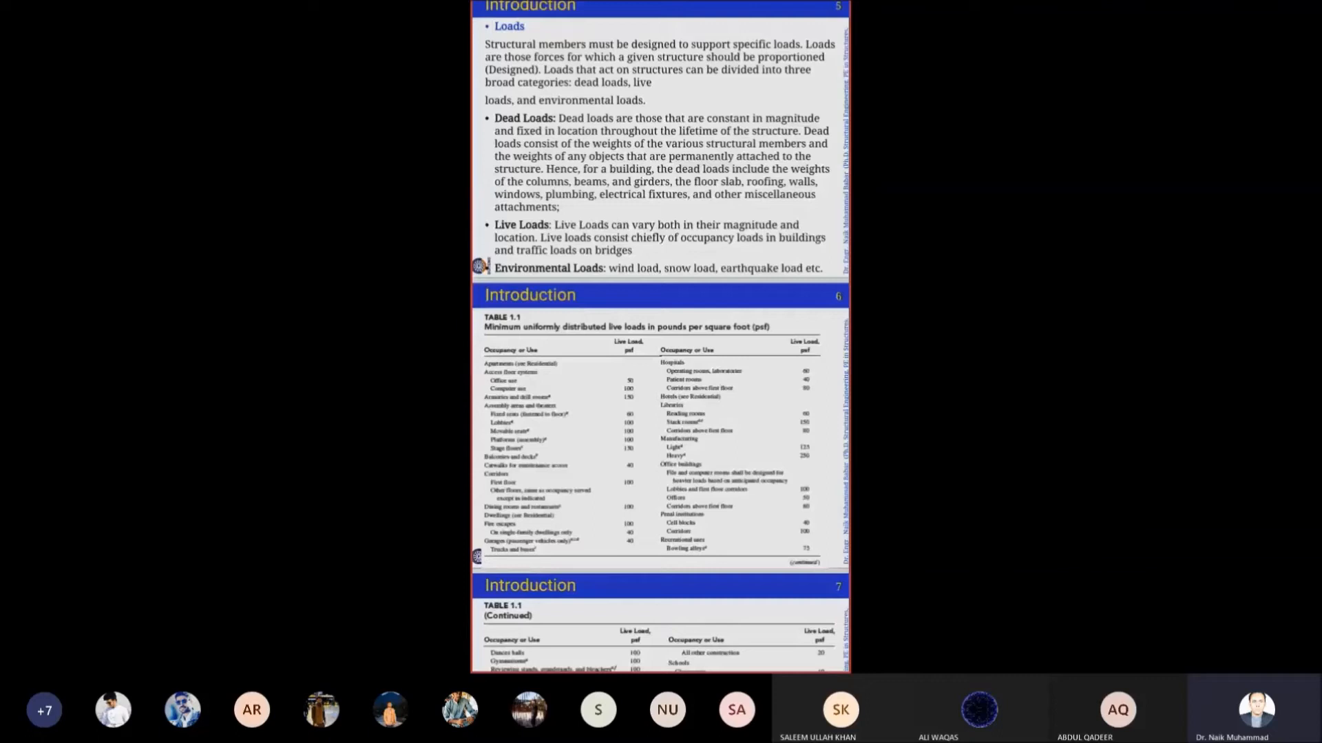
scroll(up, 3)
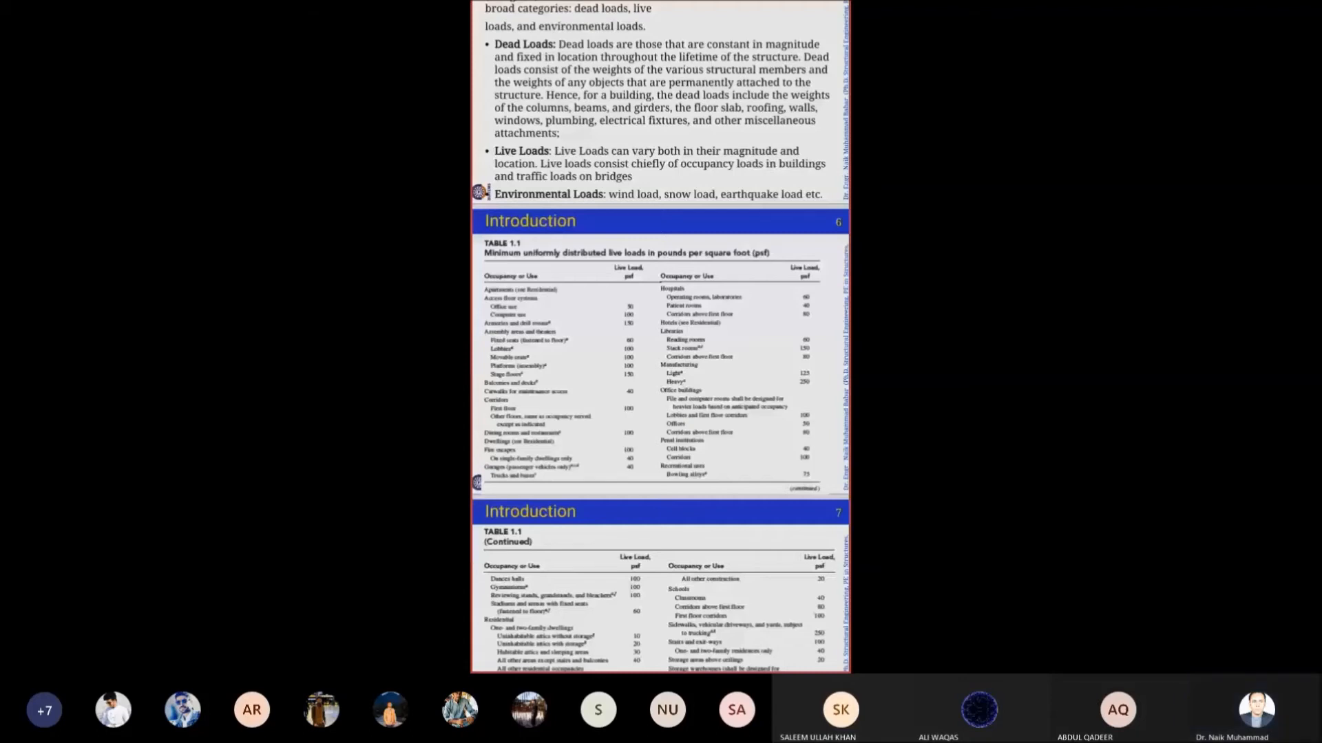
scroll(up, 3)
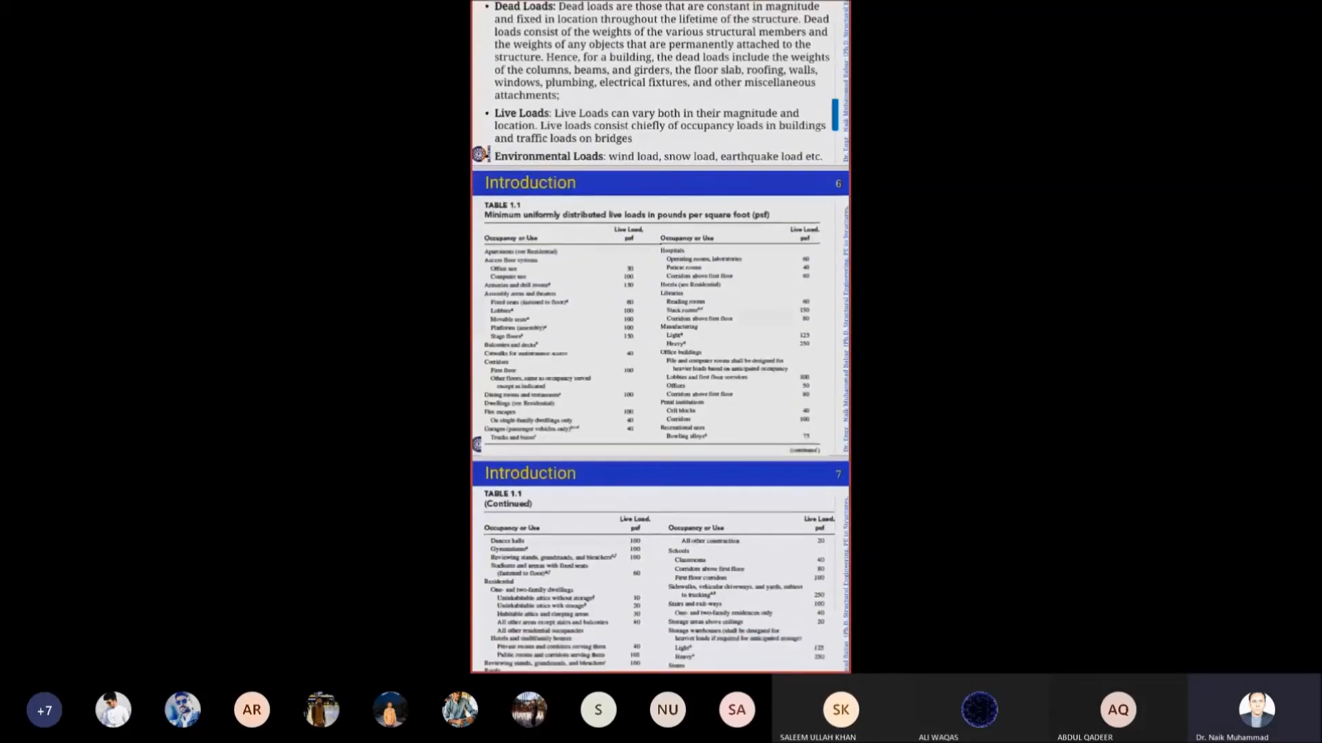
scroll(up, 3)
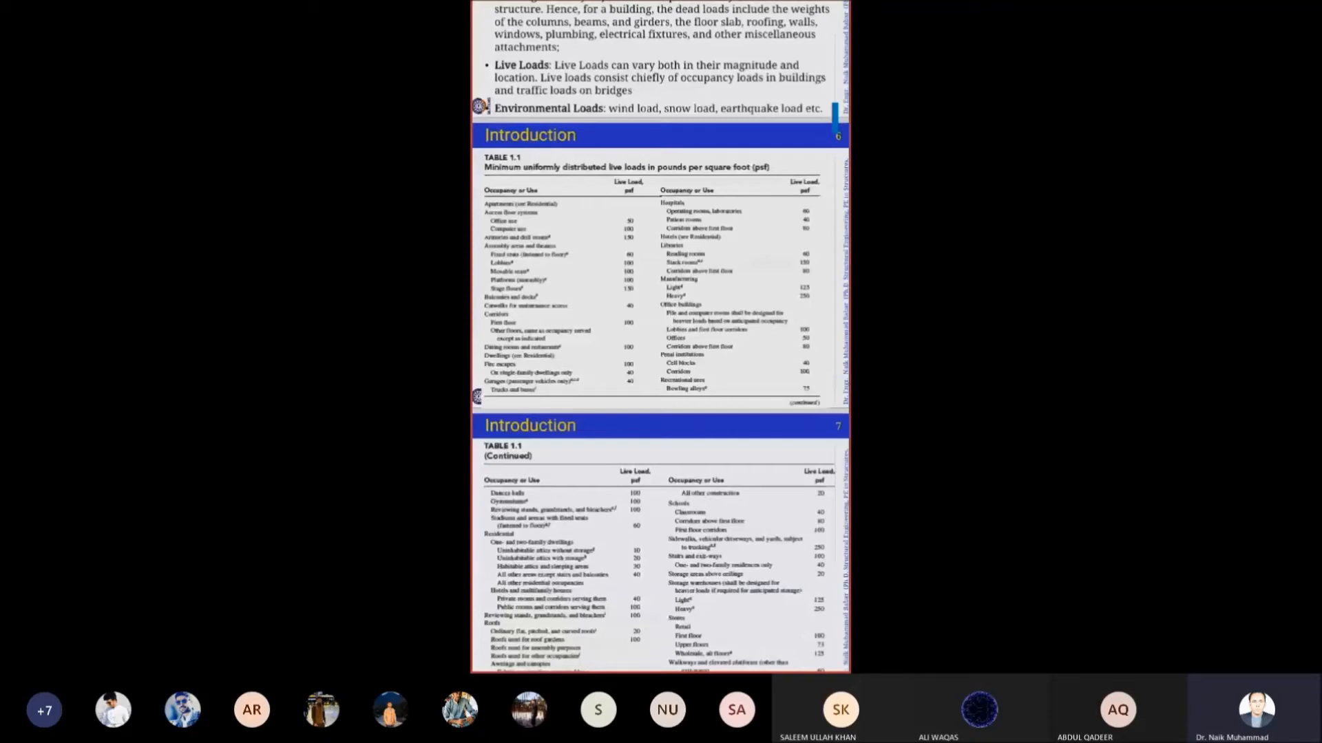
scroll(up, 3)
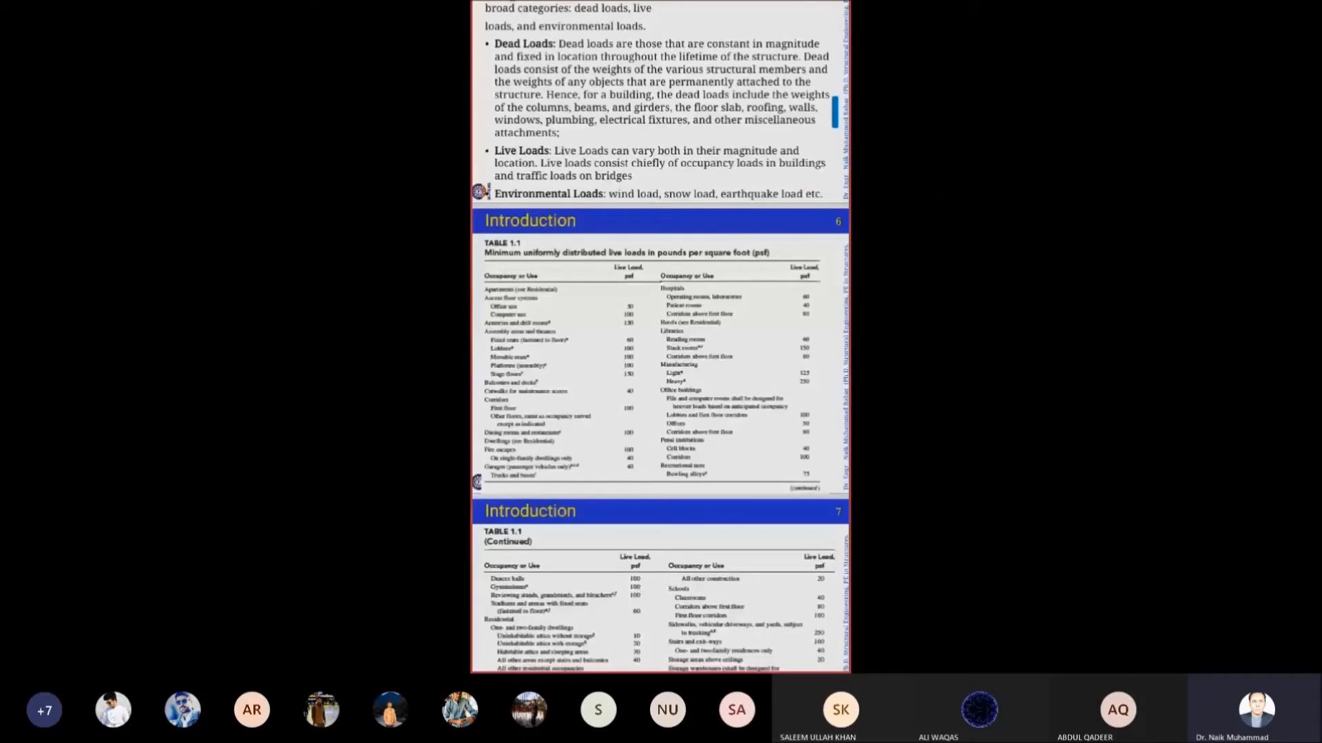
scroll(up, 3)
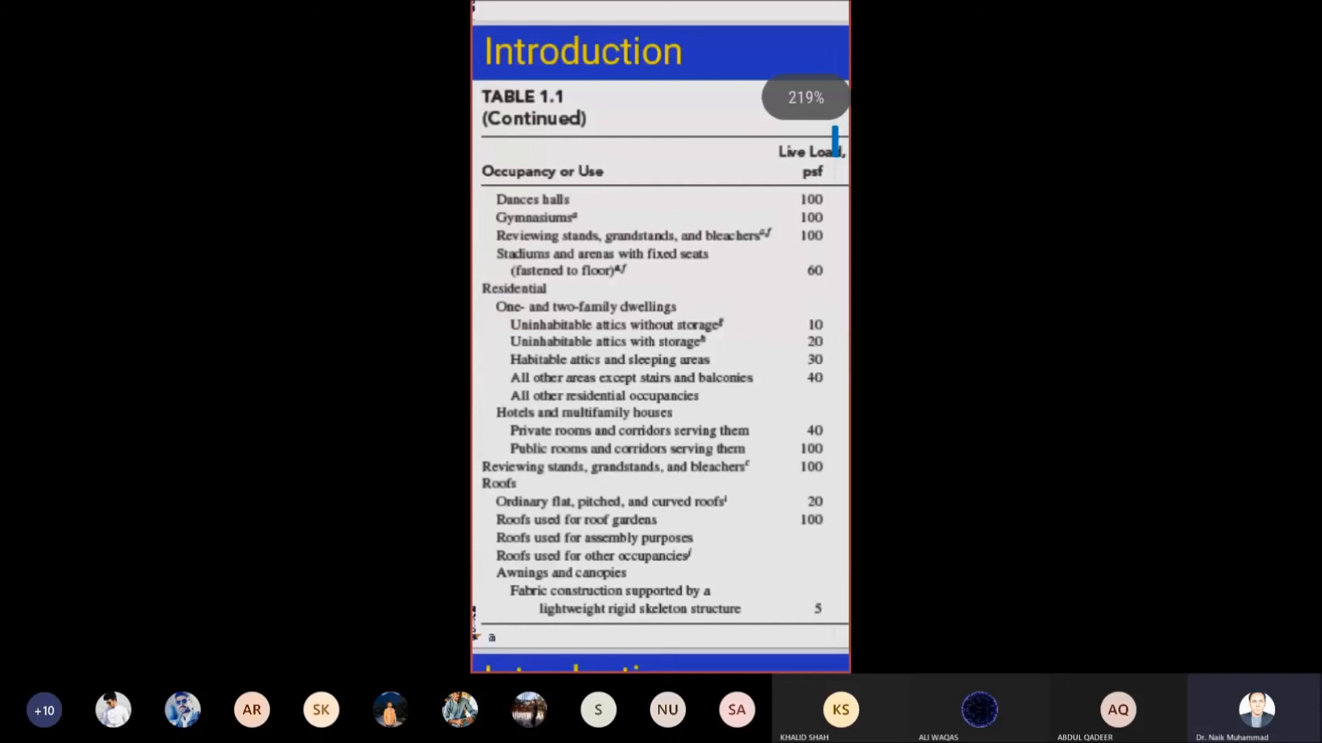
mouse_move(805, 97)
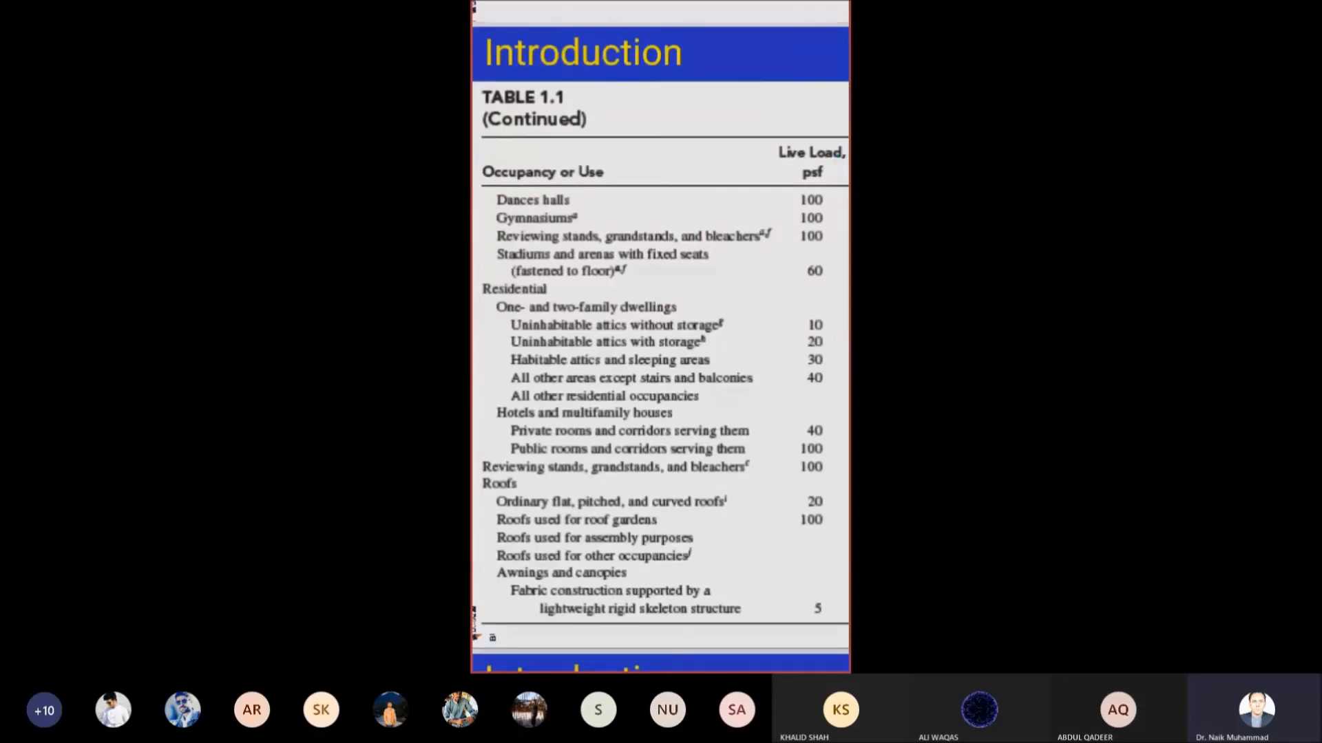